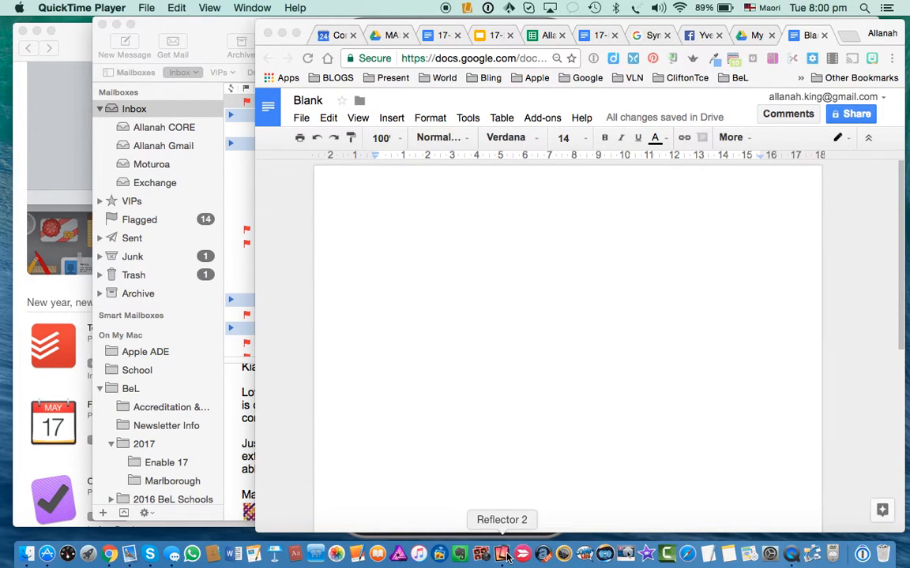
pyautogui.moveTo(480, 554)
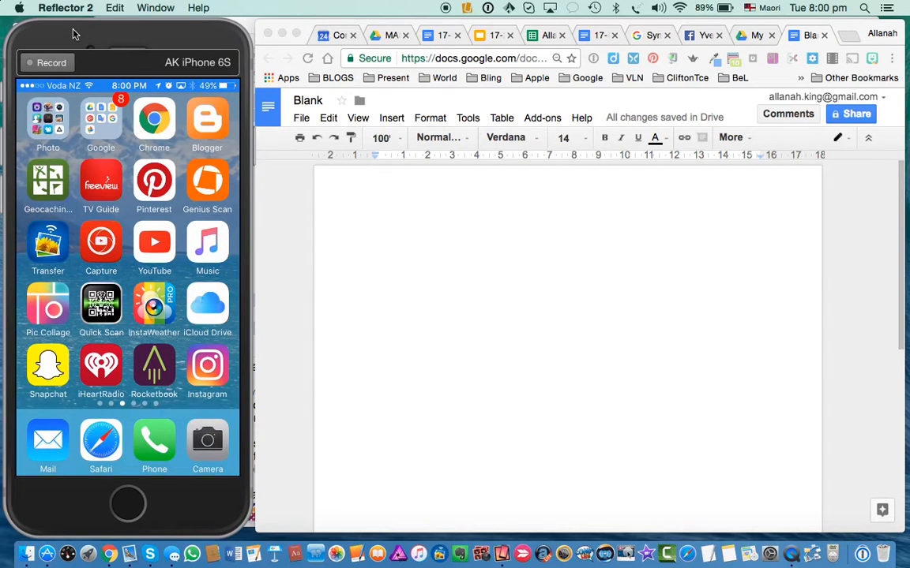
# Open the Blank document in the iPhone Docs app, matching the Mac copy
pyautogui.click(101, 118)
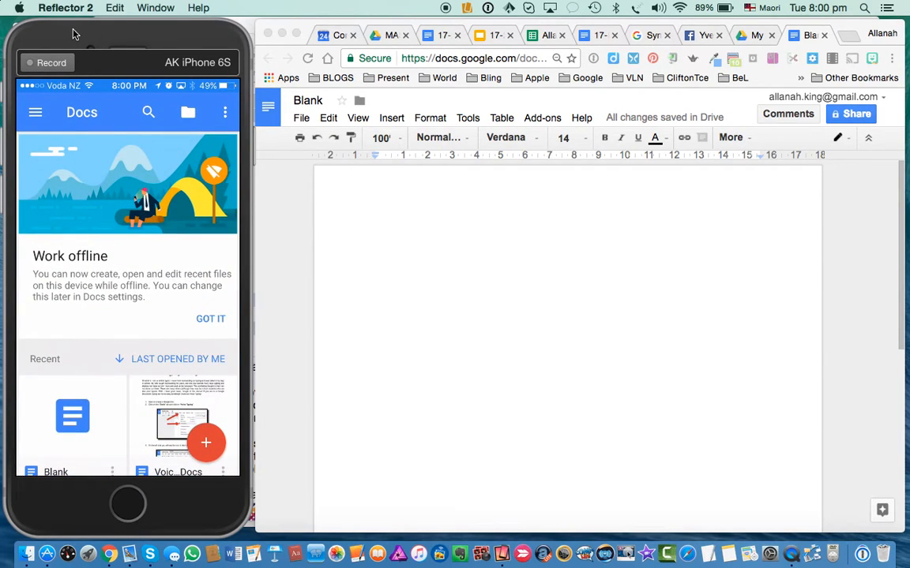
pyautogui.scroll(-3)
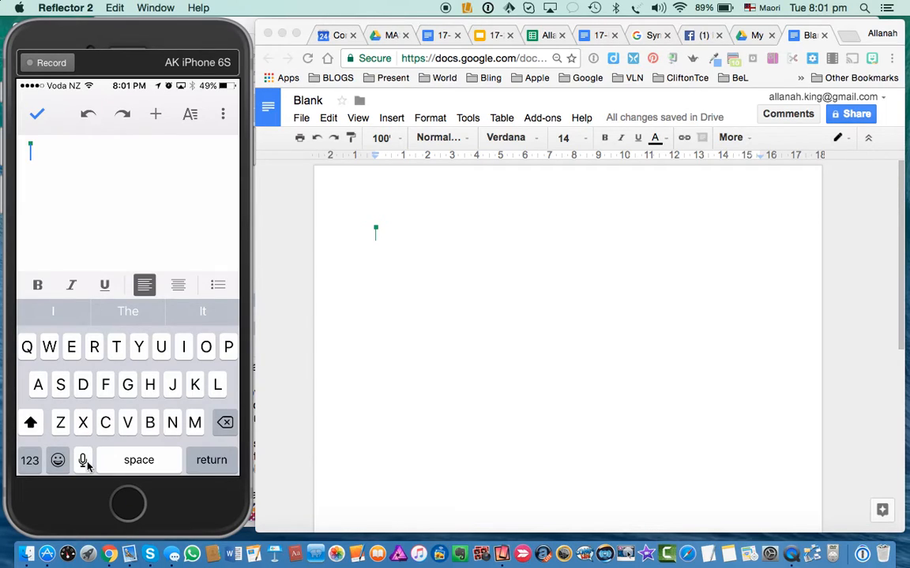
# Dictate 'Hi, I'm at because I have that back in the classroom and' into the document
pyautogui.click(83, 460)
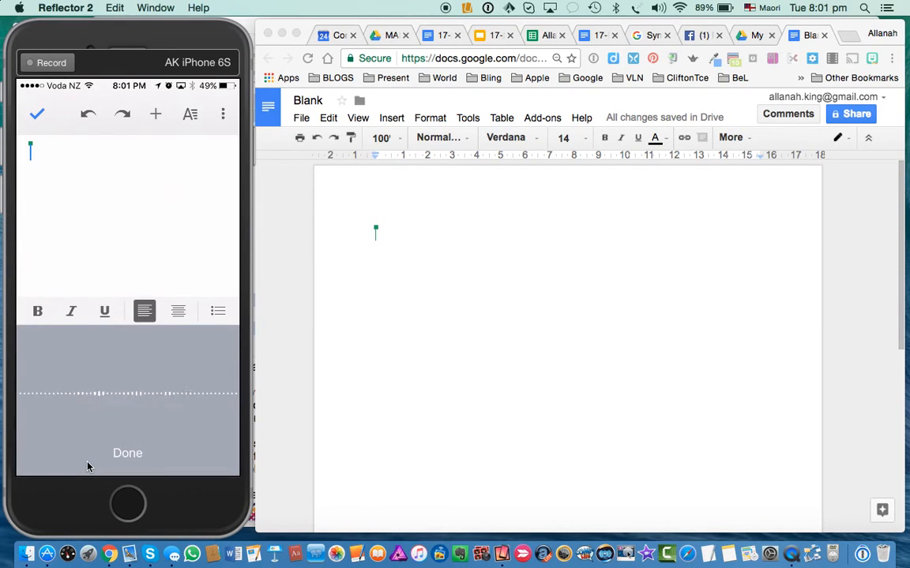
pyautogui.write('Hi')
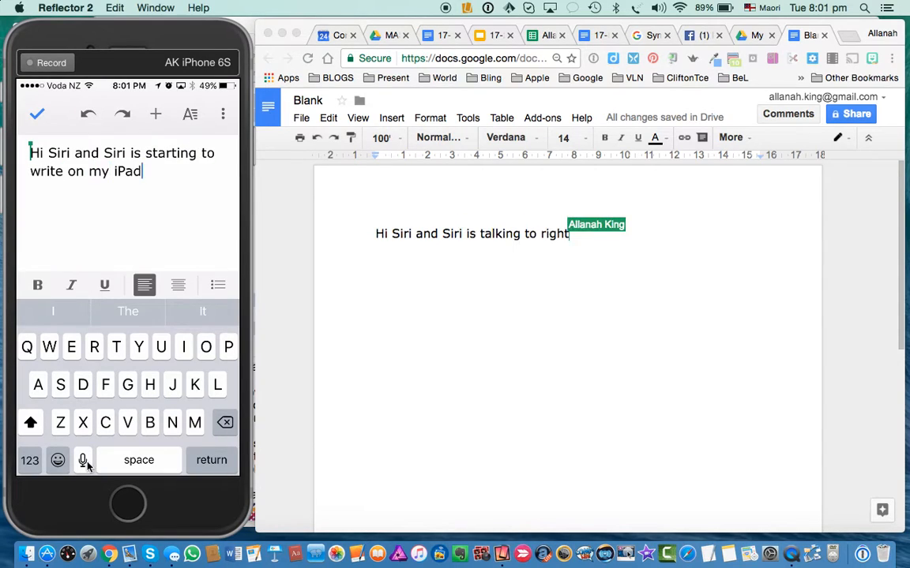
pyautogui.write("I'm at because I have that")
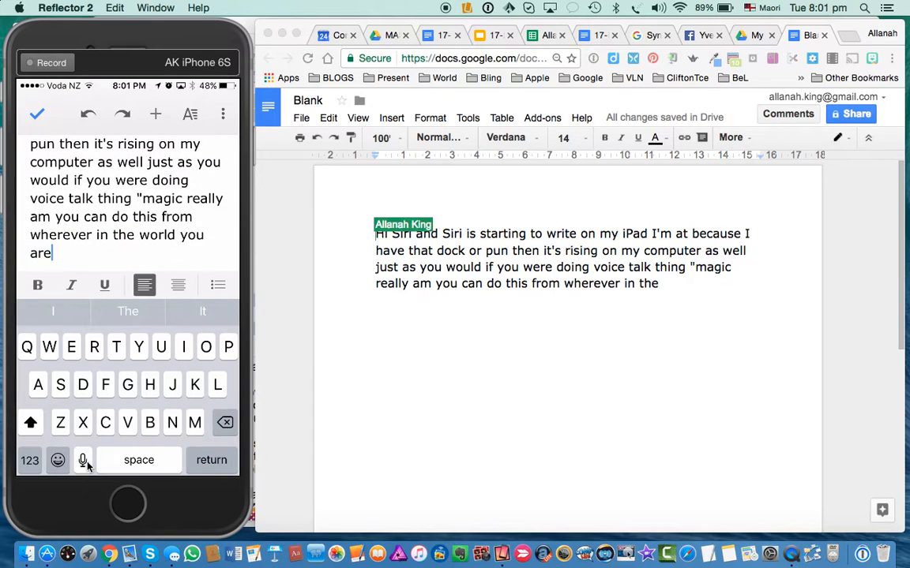
pyautogui.write('back in the classroom and')
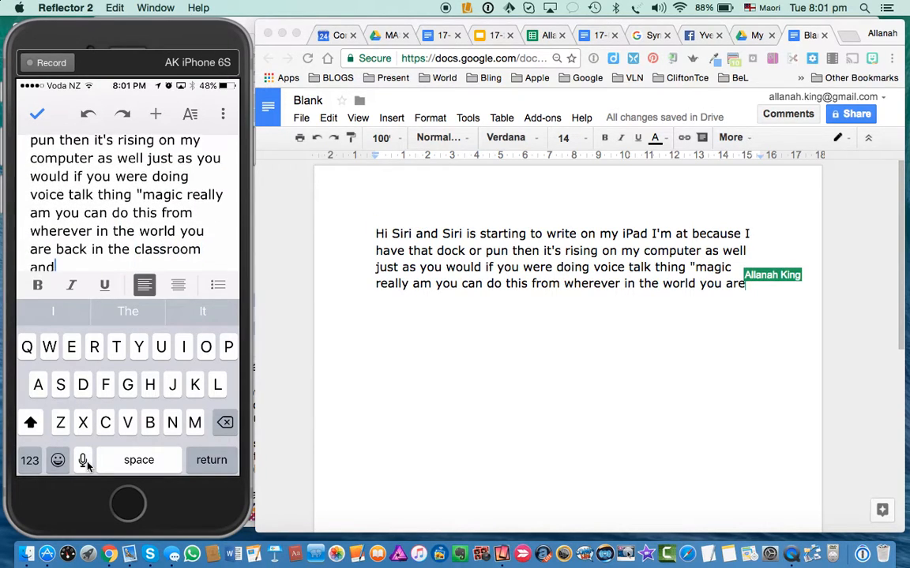